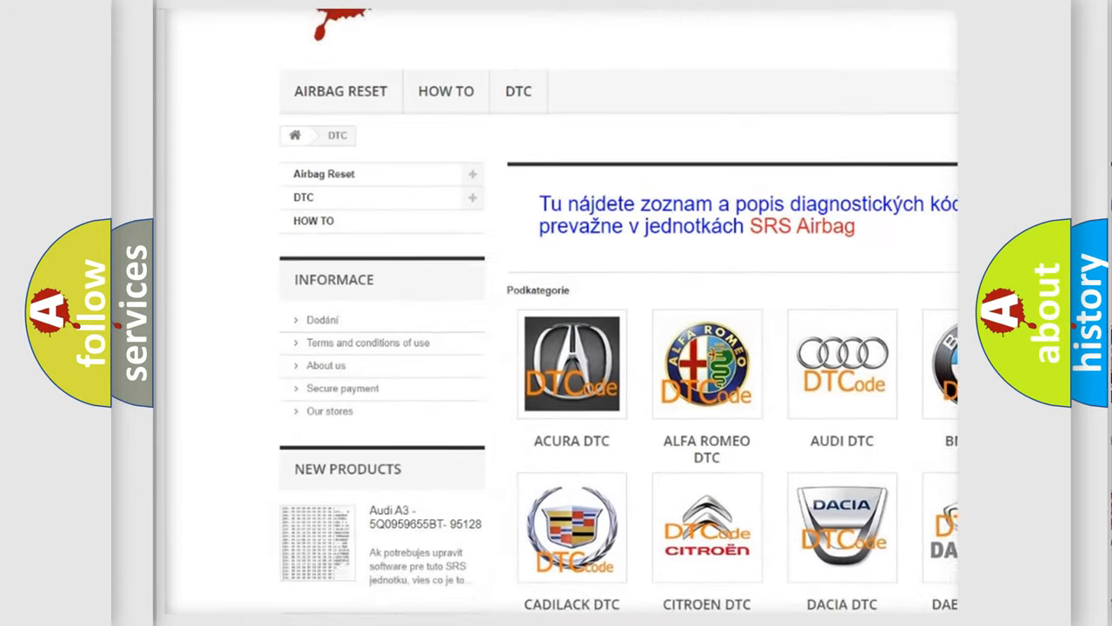
# Scroll the DTC catalogue's car-make grid down to the Hyundai and Infiniti logos
pyautogui.scroll(-3)
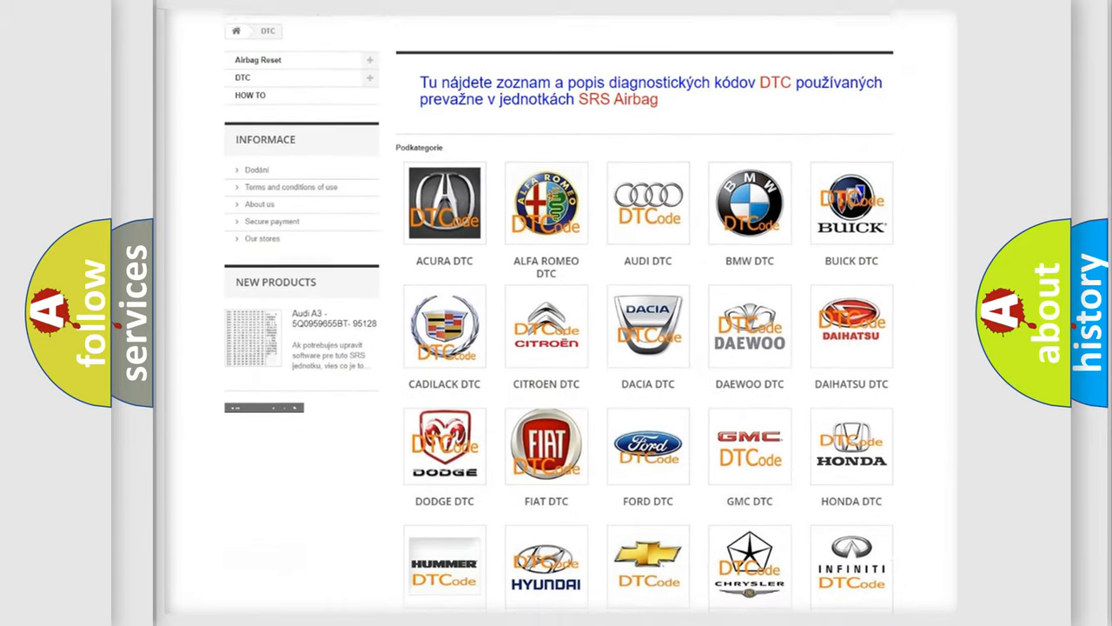
pyautogui.scroll(-3)
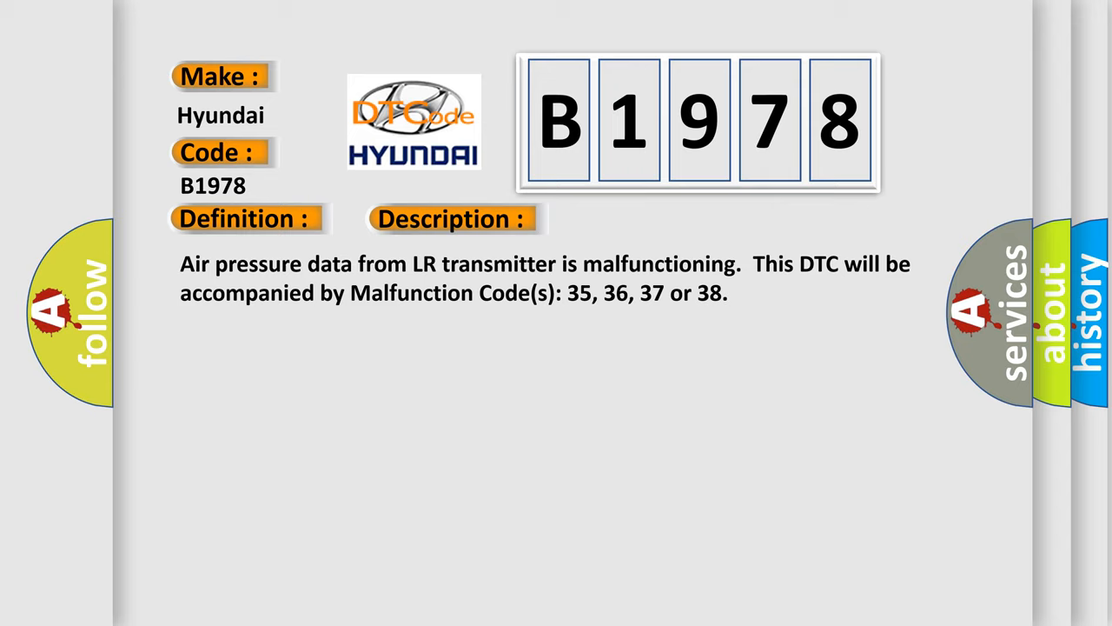
# Reveal the B1978 Cause text: incorrect tire pressure, incomplete ID registration, transmitter malfunction
pyautogui.click(639, 218)
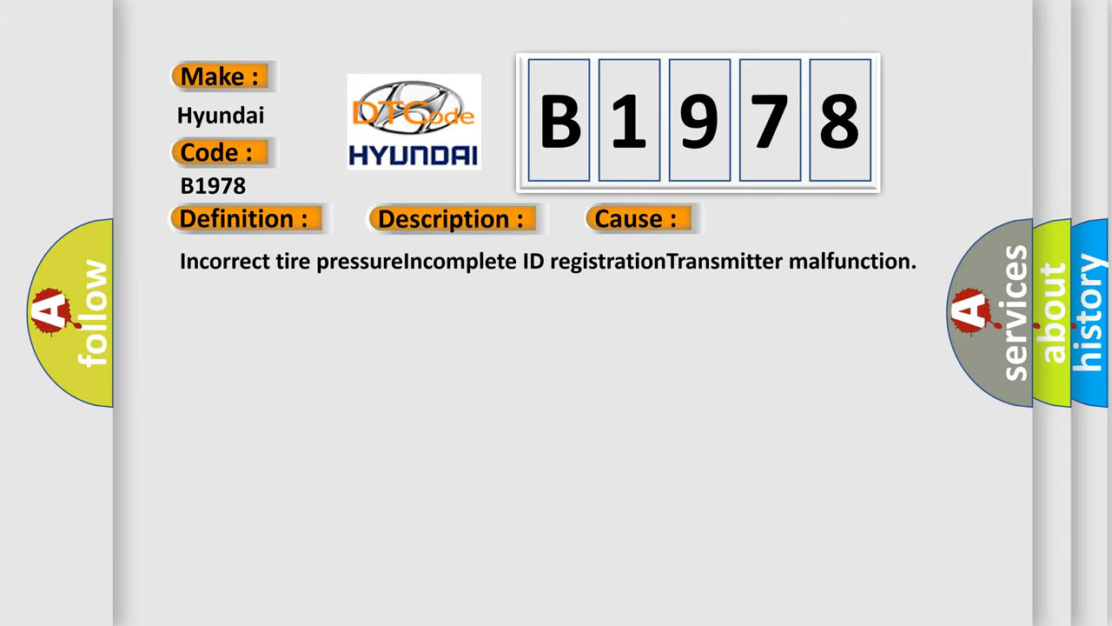